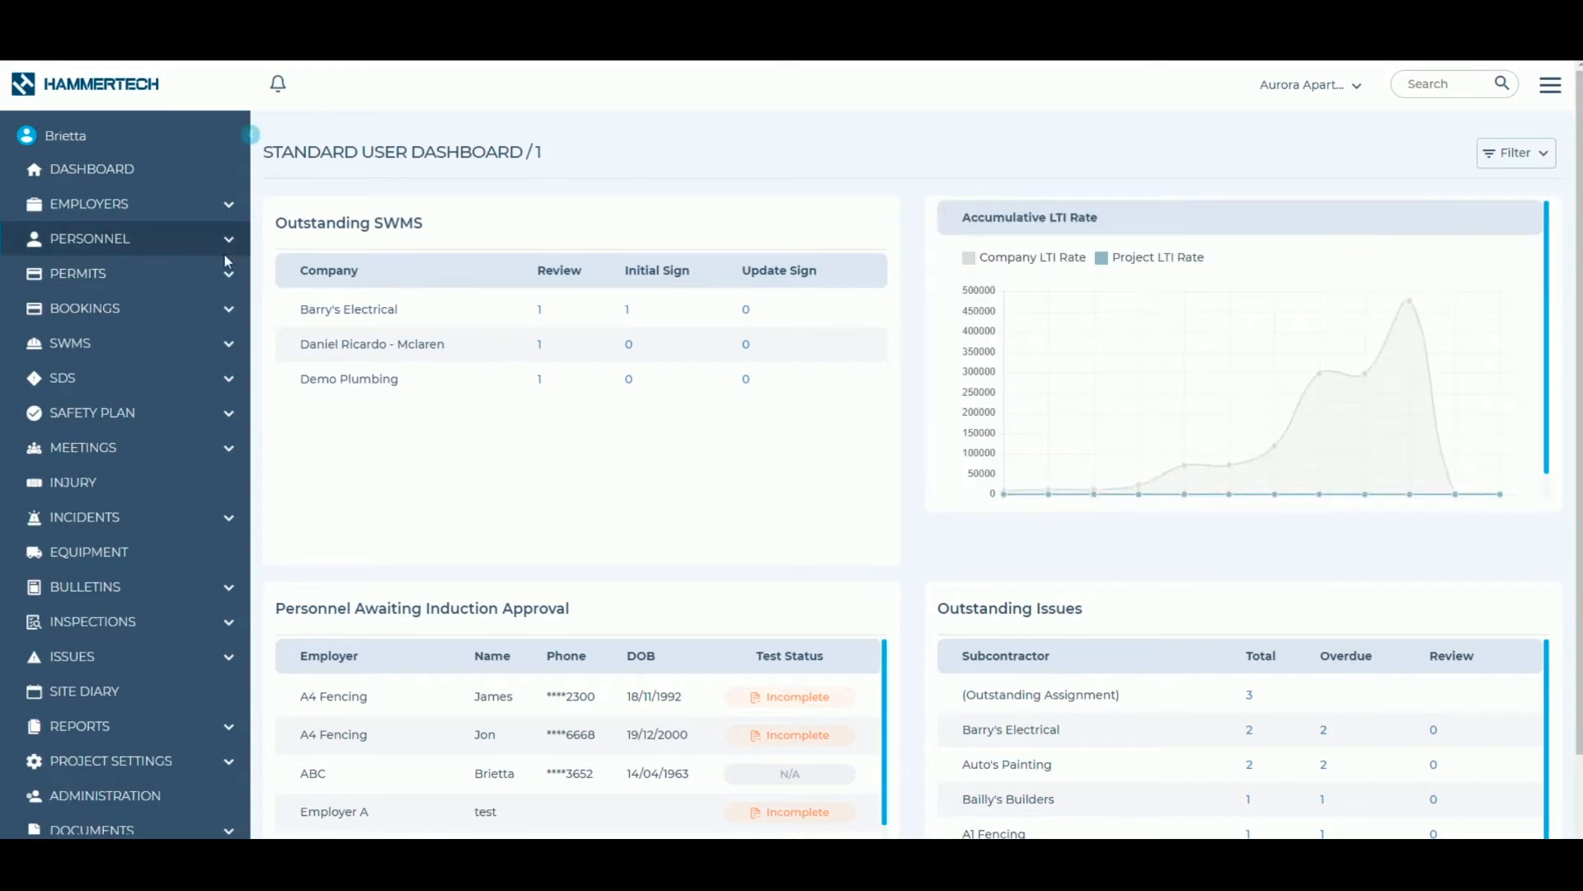
Open the Employers list showing nominated representatives and worker counts
{"action": "left_click", "coordinate": [89, 203]}
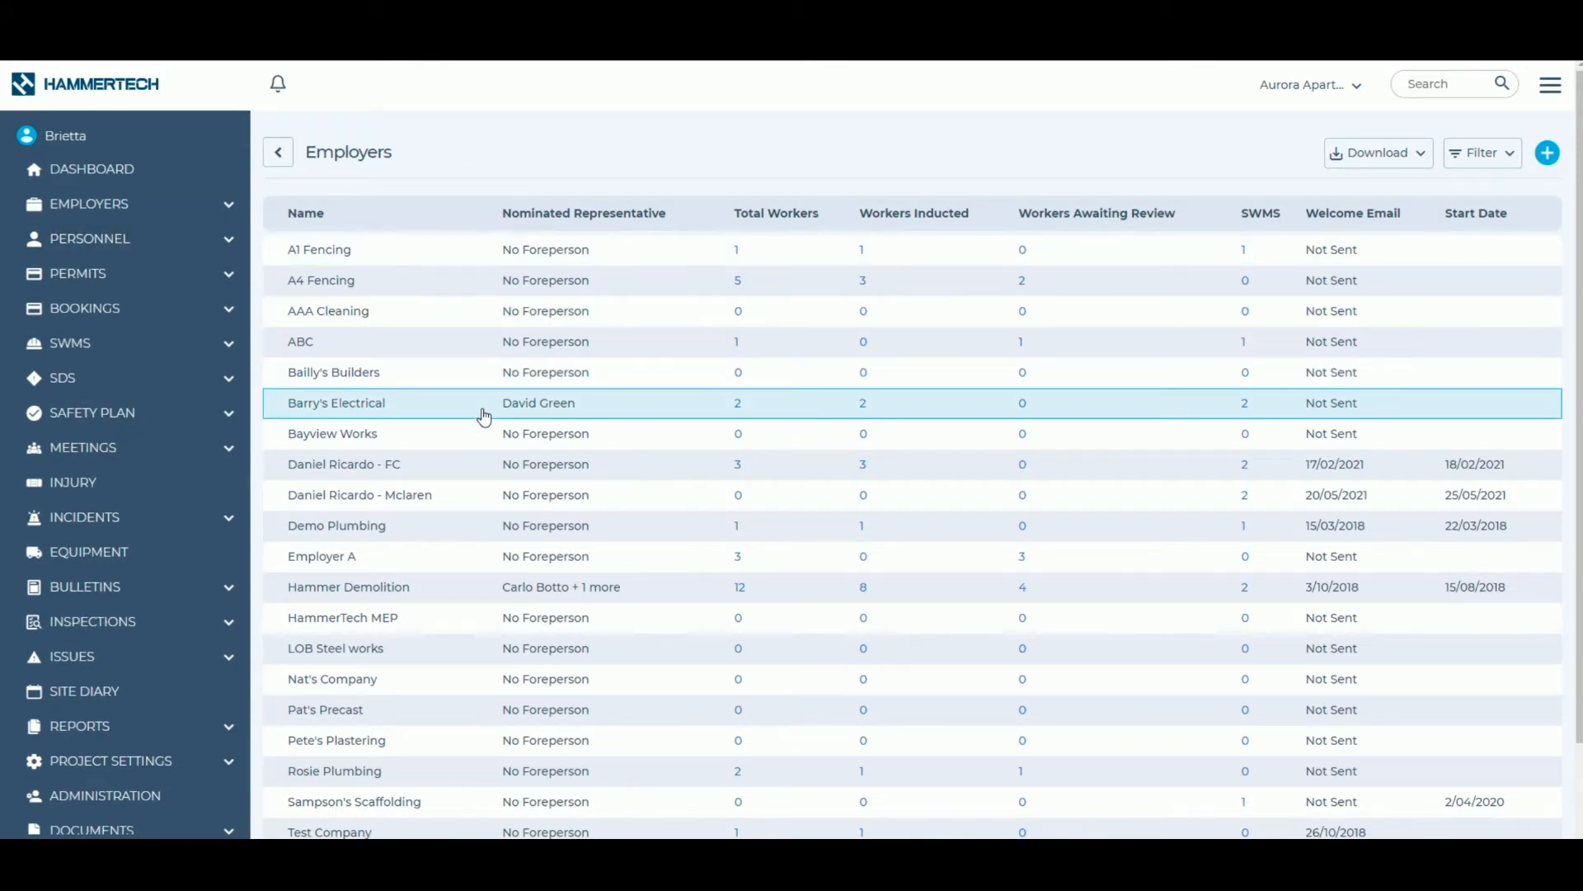
Add Bob Trade as a nominated representative for Barry's Electrical
{"action": "left_click", "coordinate": [335, 401]}
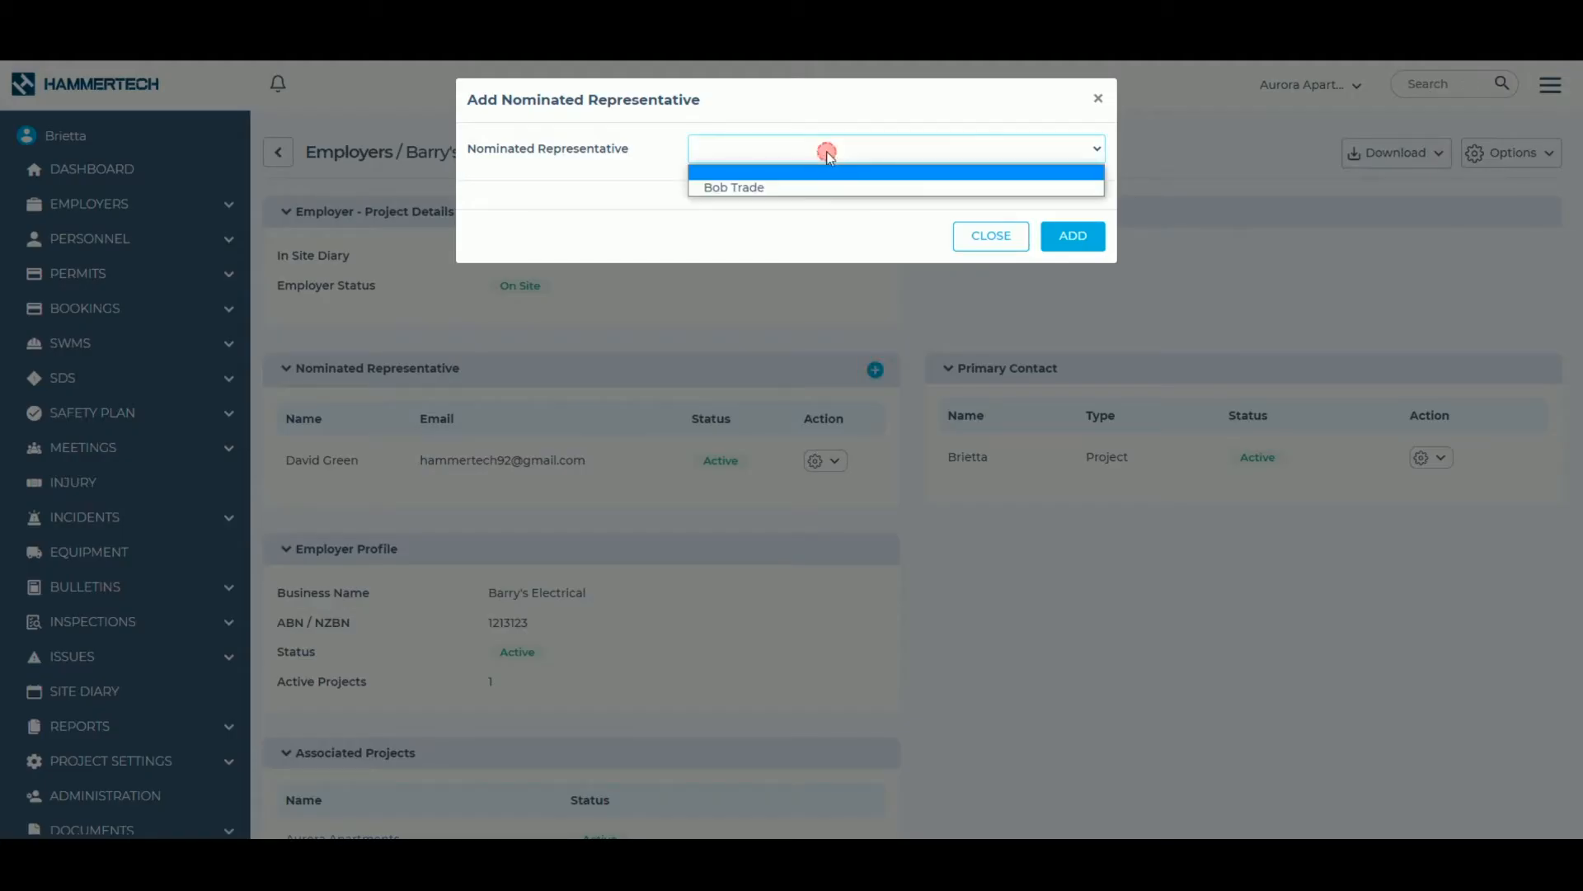
{"action": "left_click", "coordinate": [733, 187]}
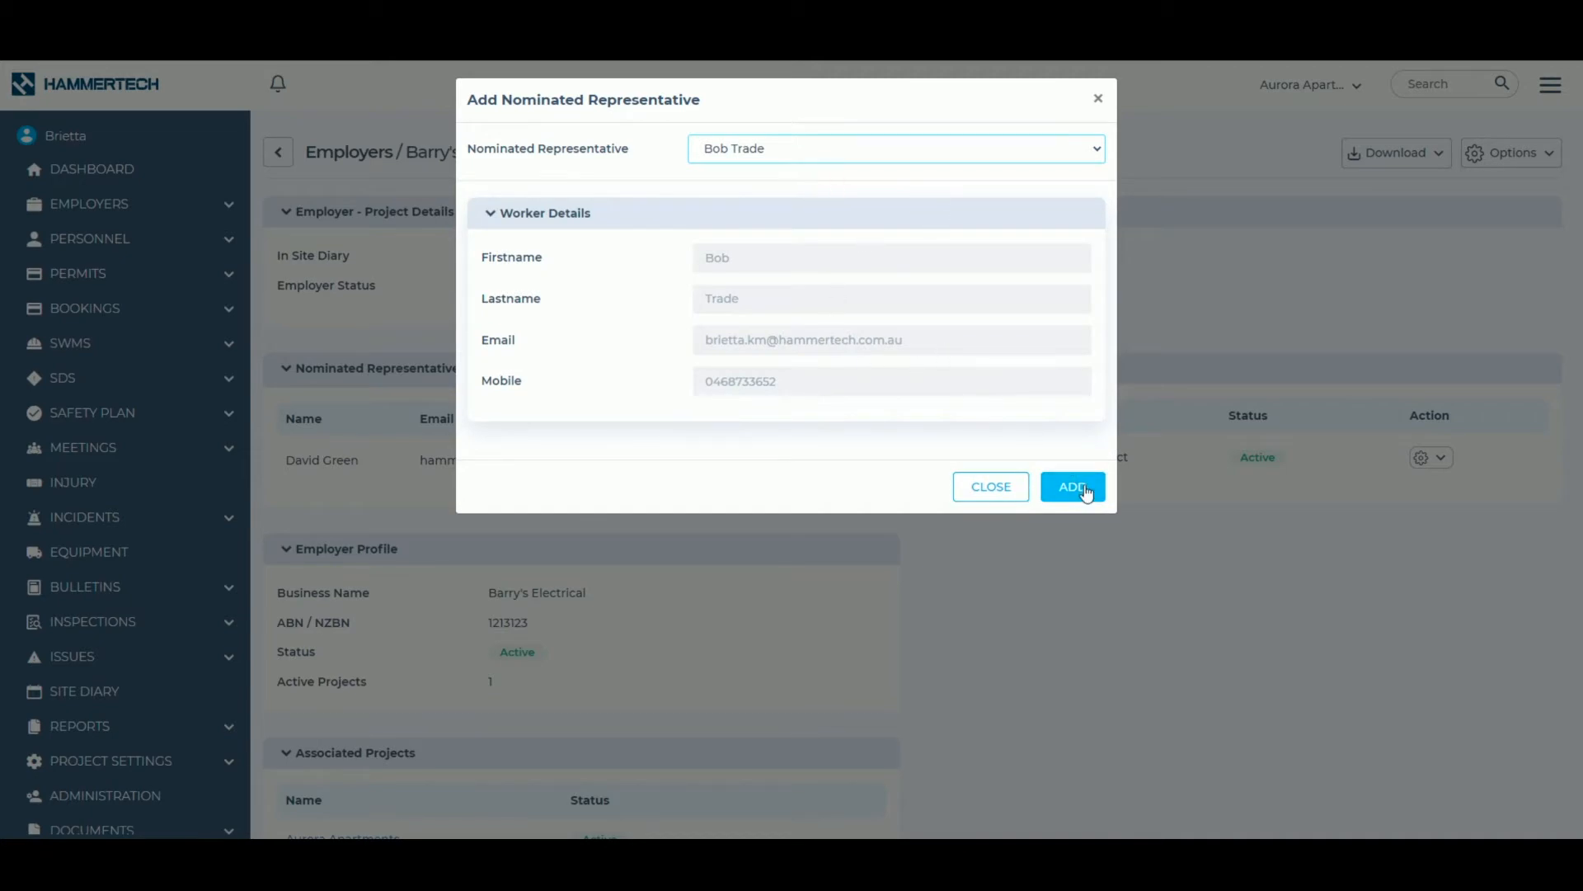
{"action": "left_click", "coordinate": [1072, 486]}
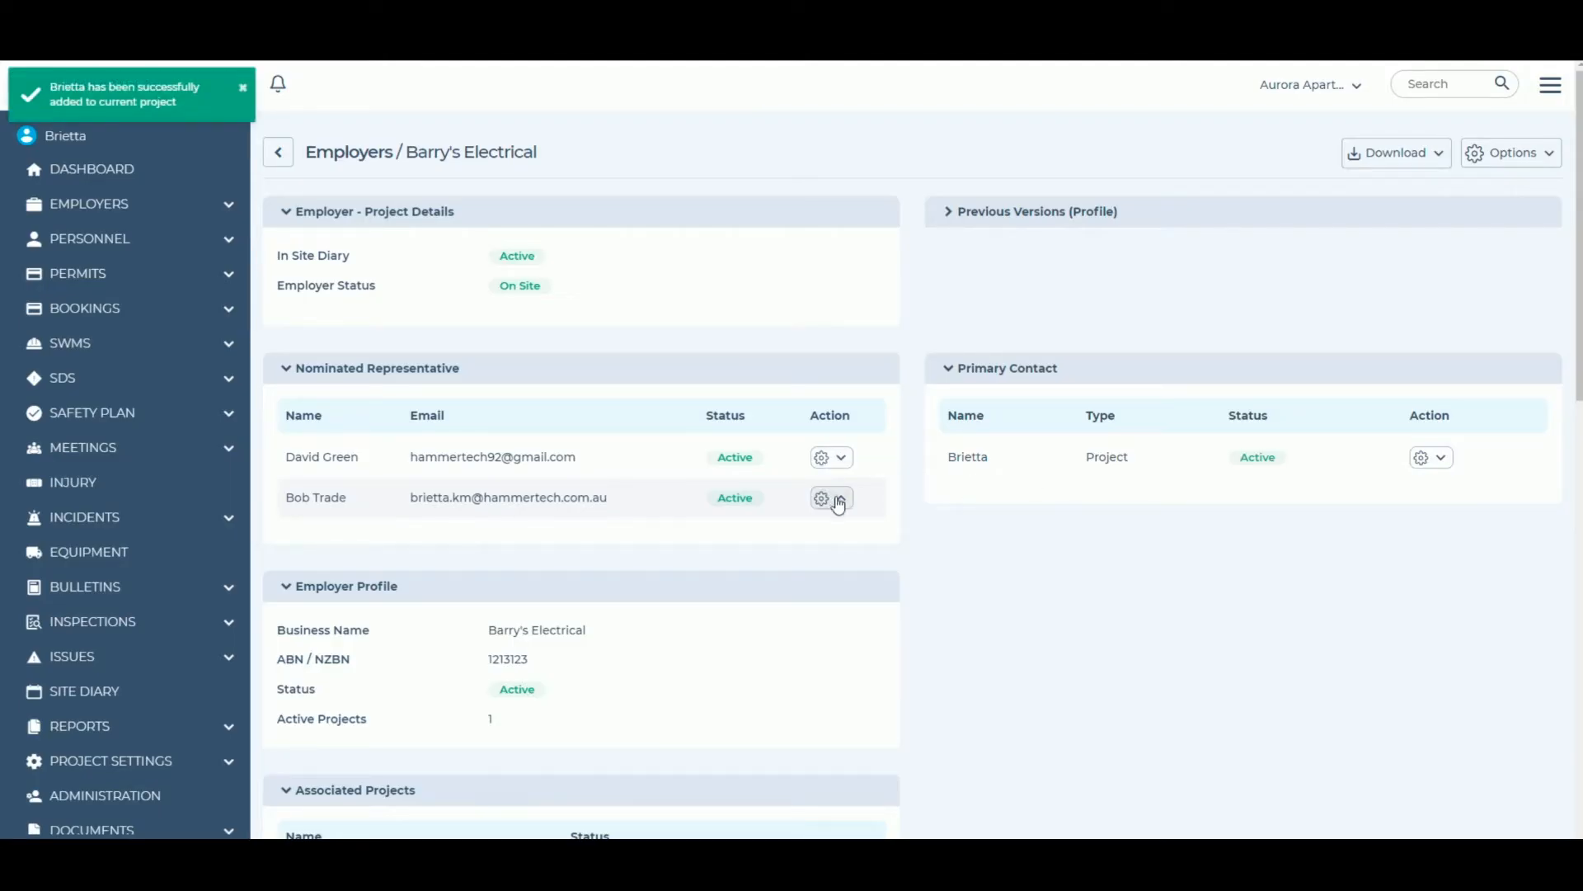
{"action": "left_click", "coordinate": [831, 496]}
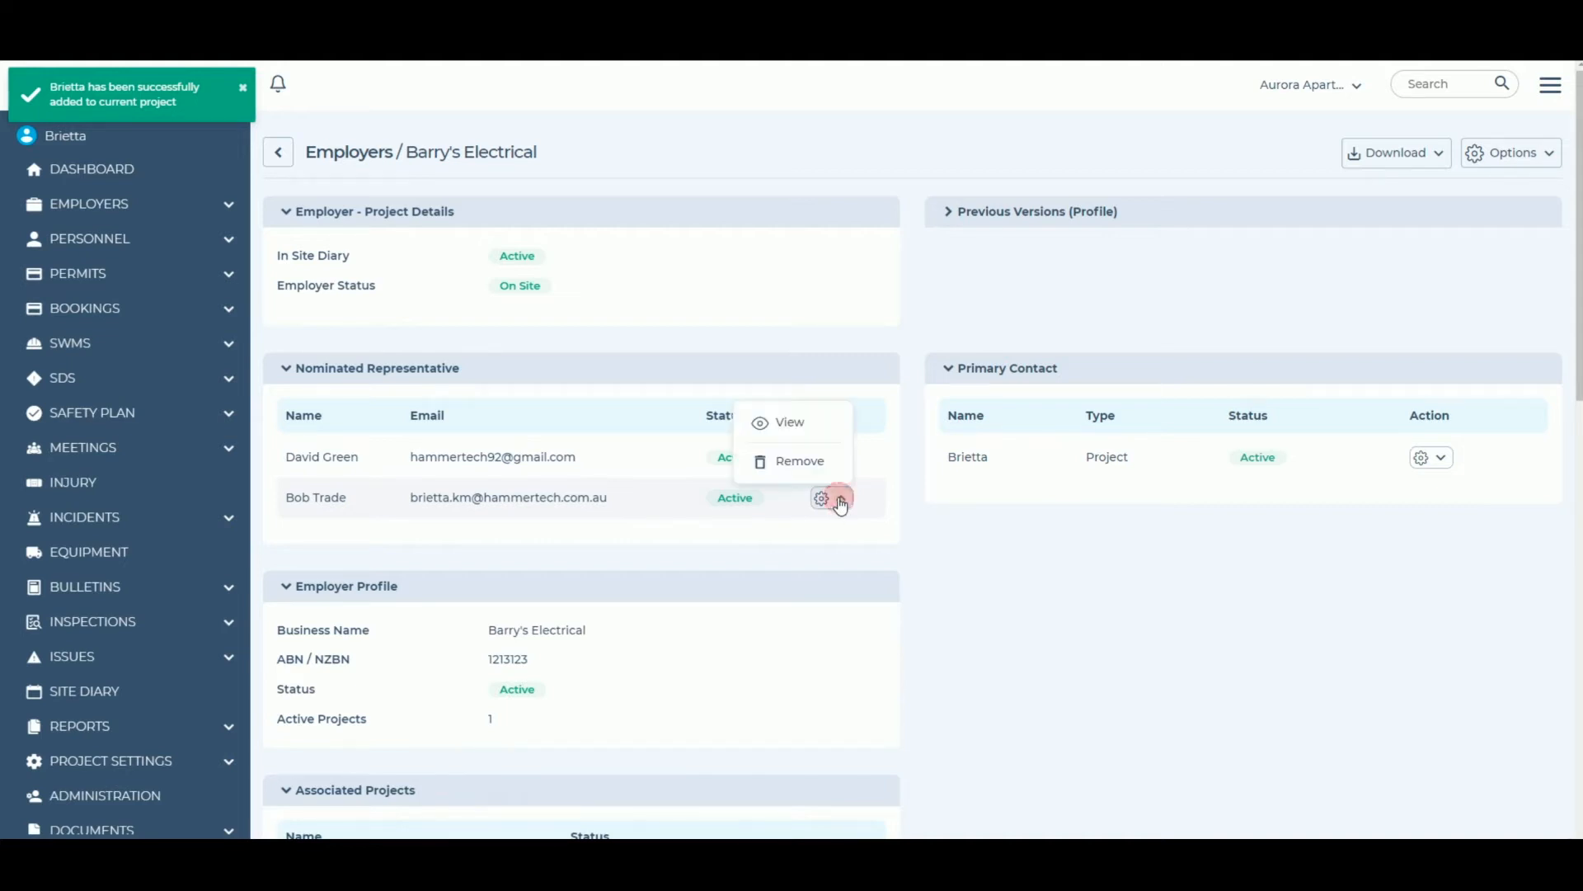
{"action": "left_click", "coordinate": [789, 423]}
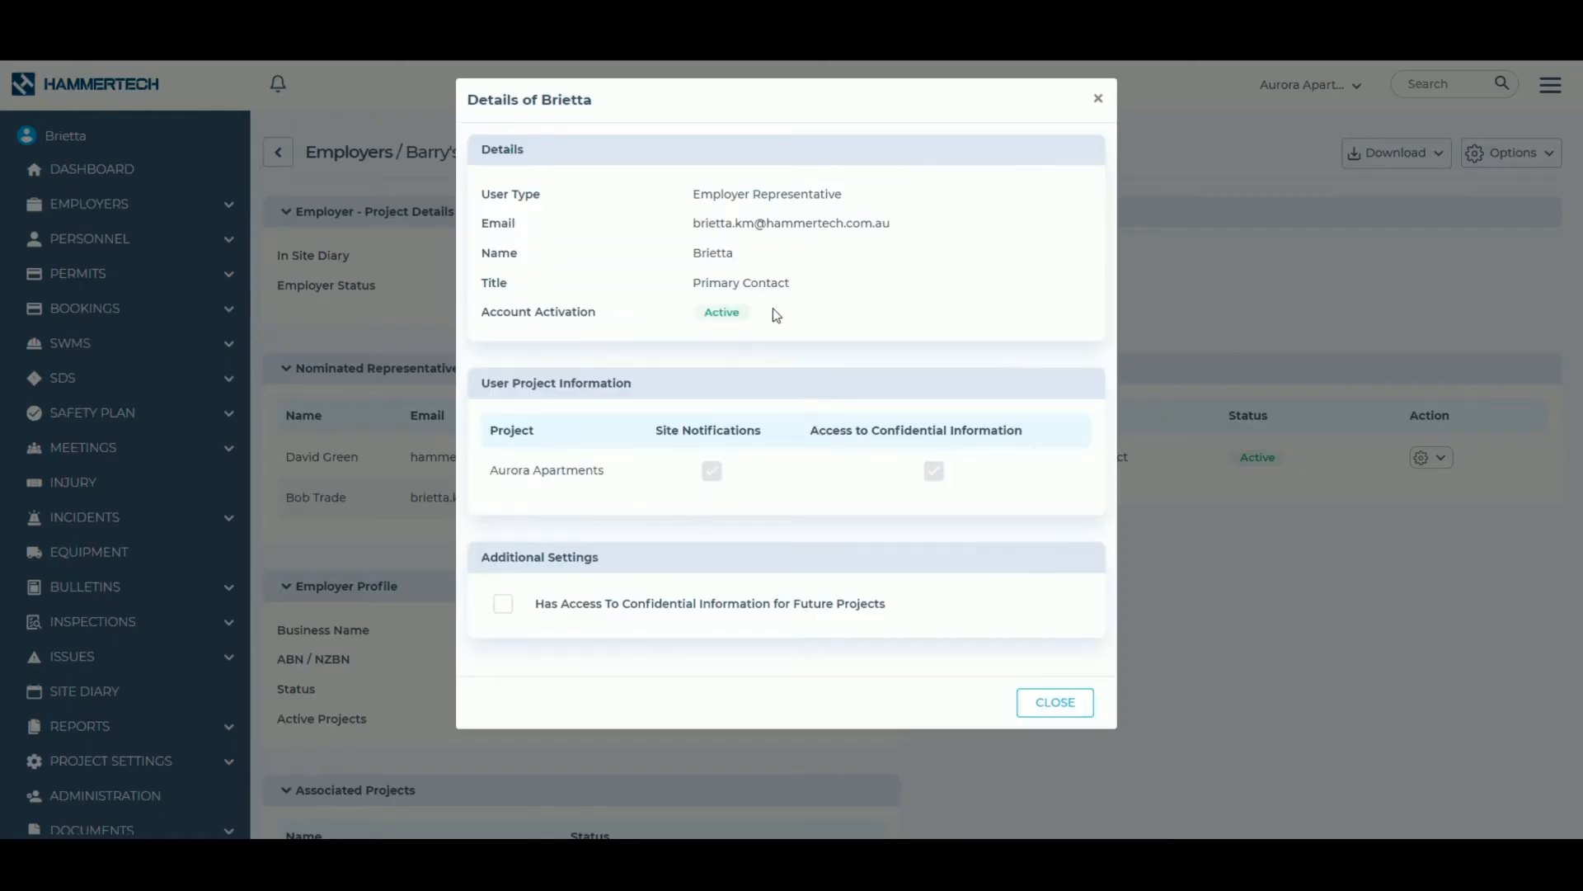
{"action": "left_click", "coordinate": [503, 604]}
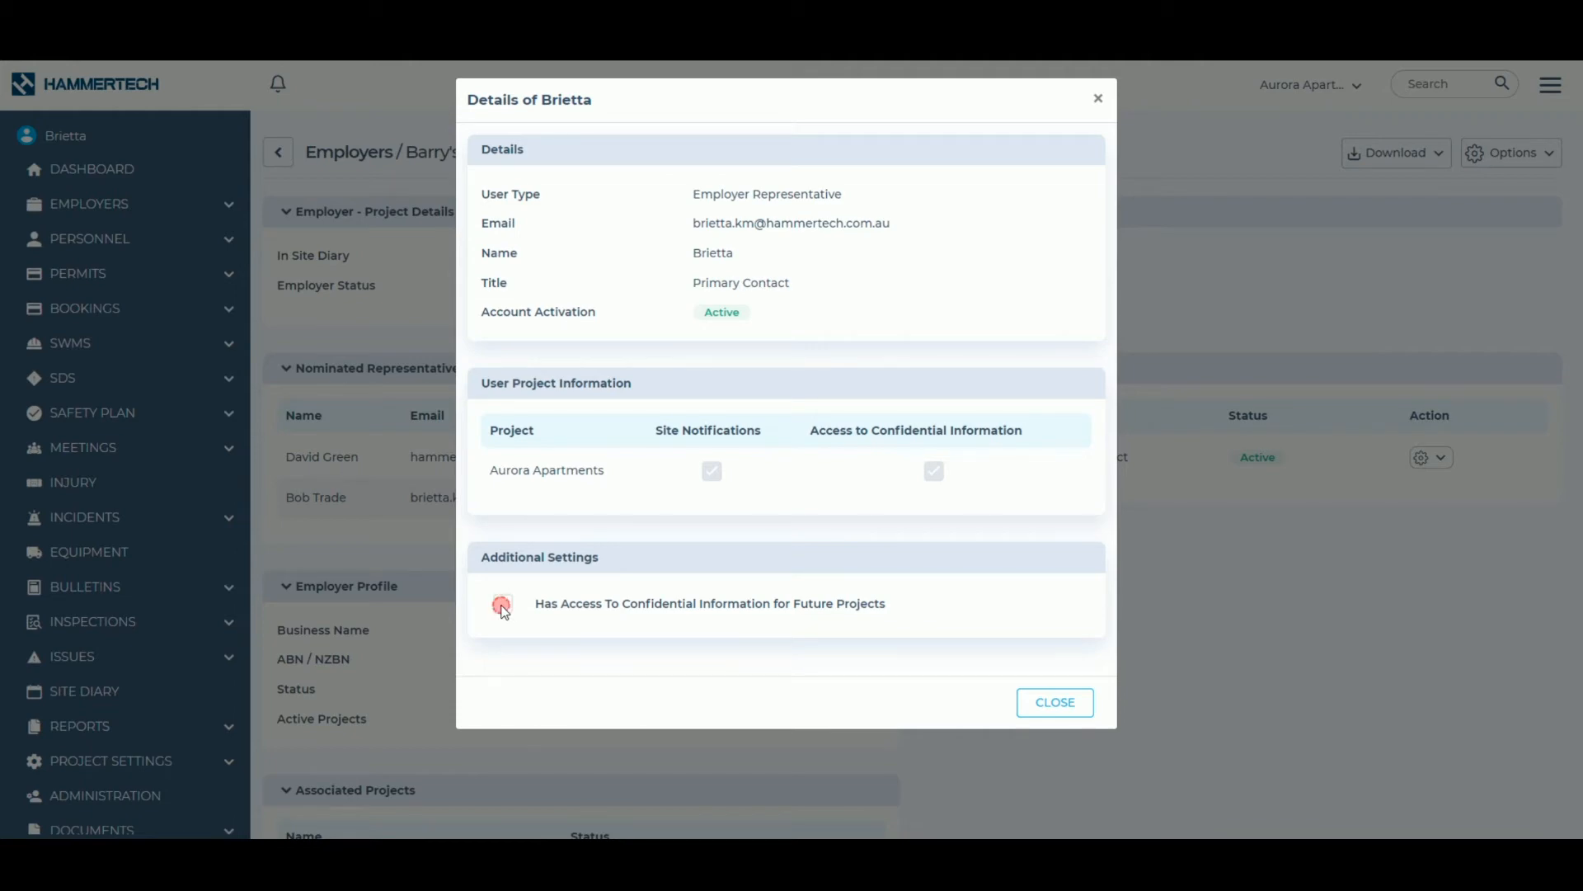
{"action": "left_click", "coordinate": [1054, 702]}
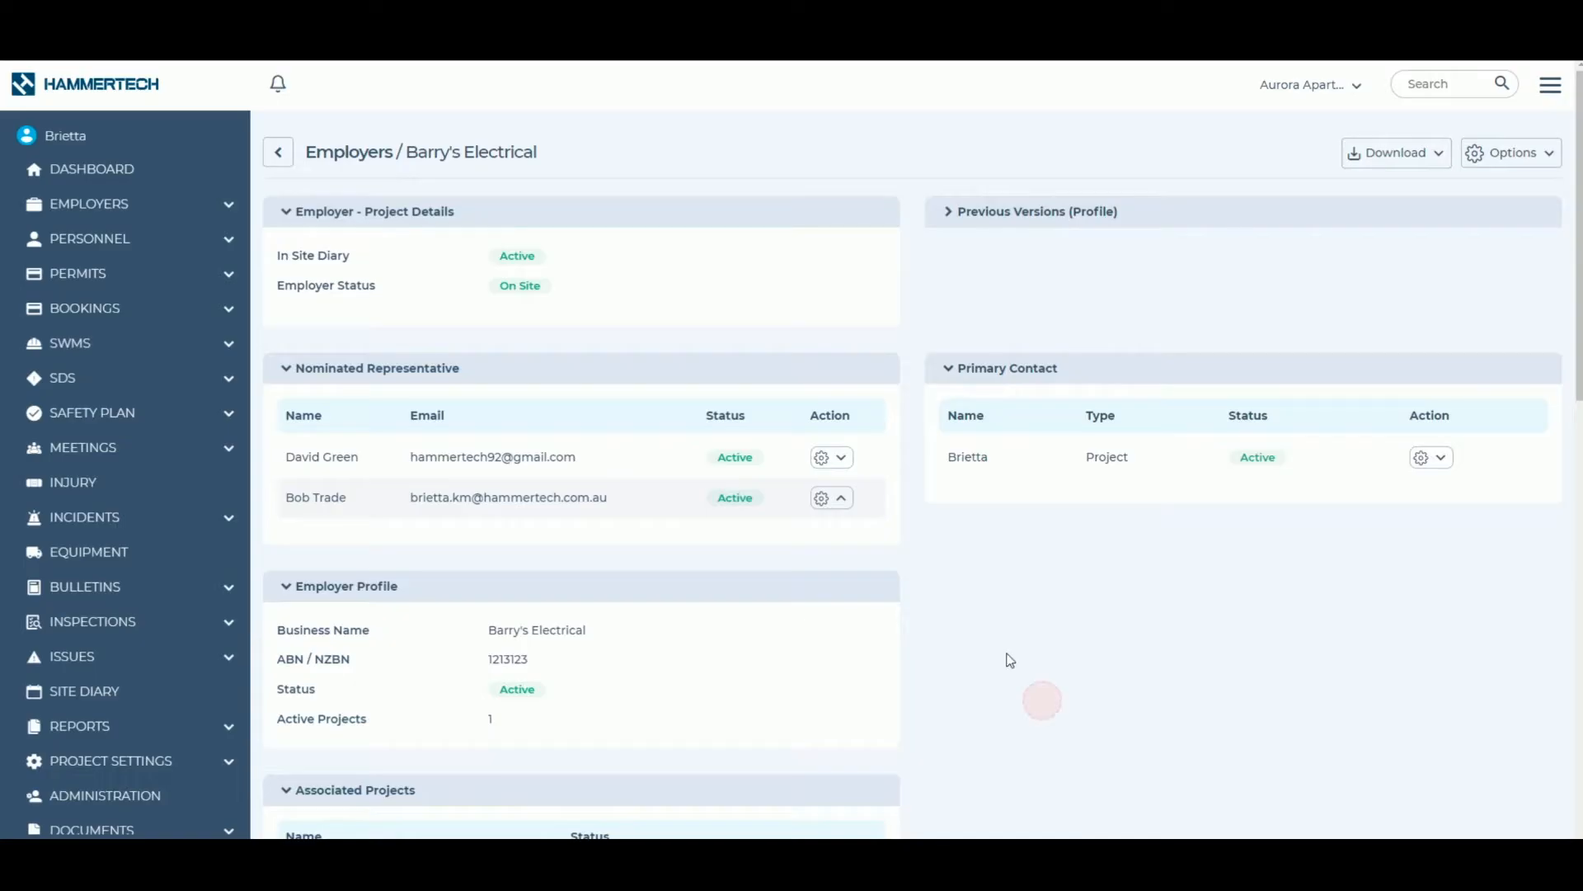
Review the Barry's Electrical profile, then open Bailly's Builders' profile
{"action": "scroll", "scroll_direction": "down", "scroll_amount": 3}
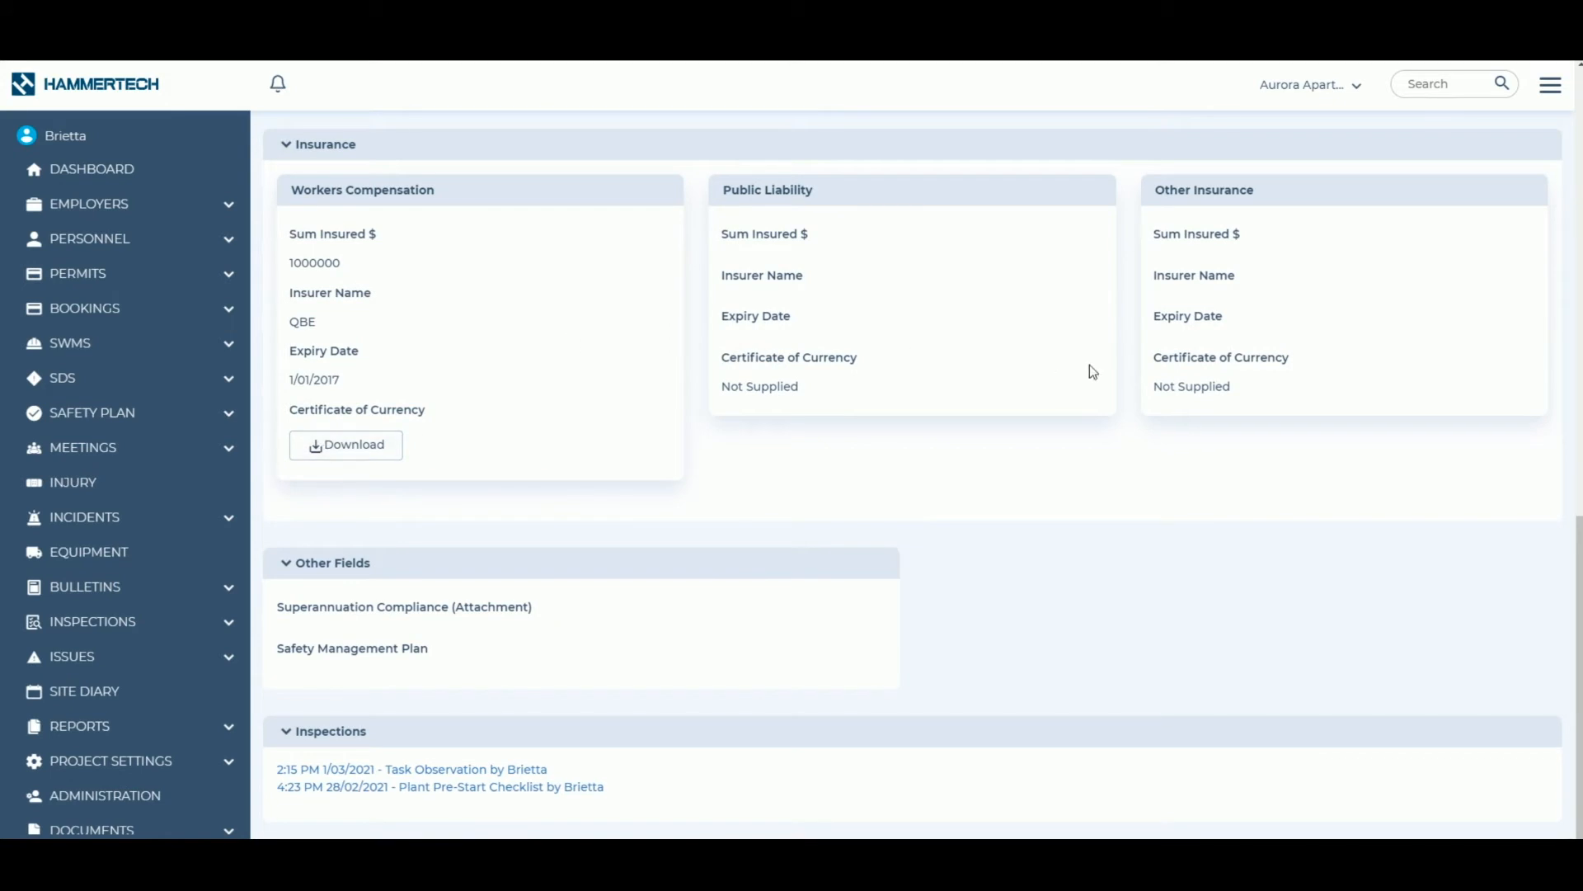
{"action": "scroll", "scroll_direction": "up", "scroll_amount": 3}
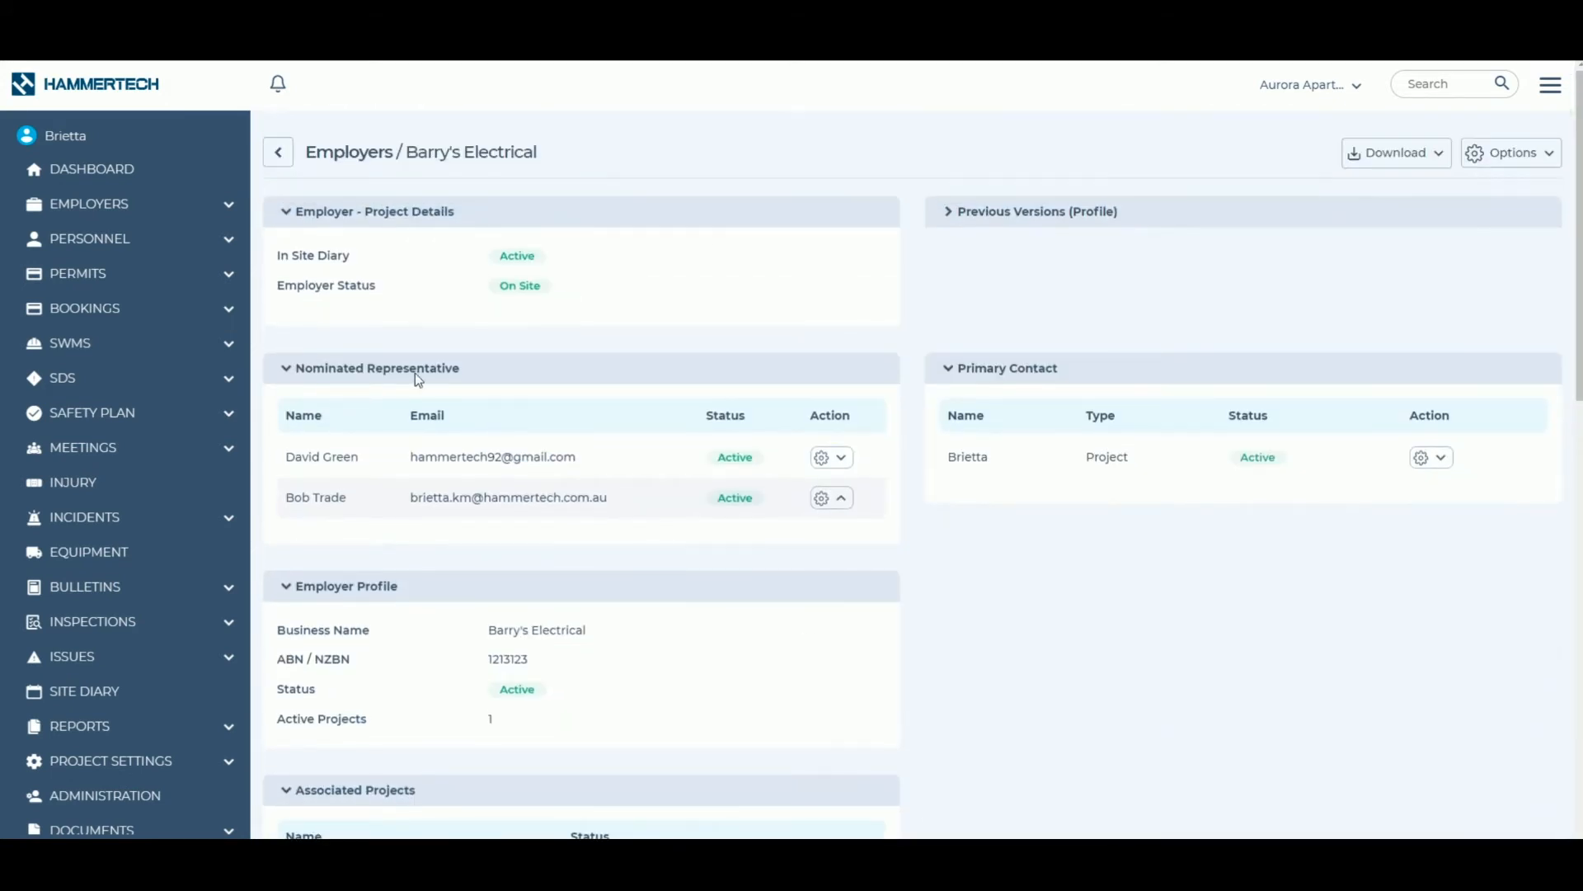
{"action": "left_click", "coordinate": [89, 203]}
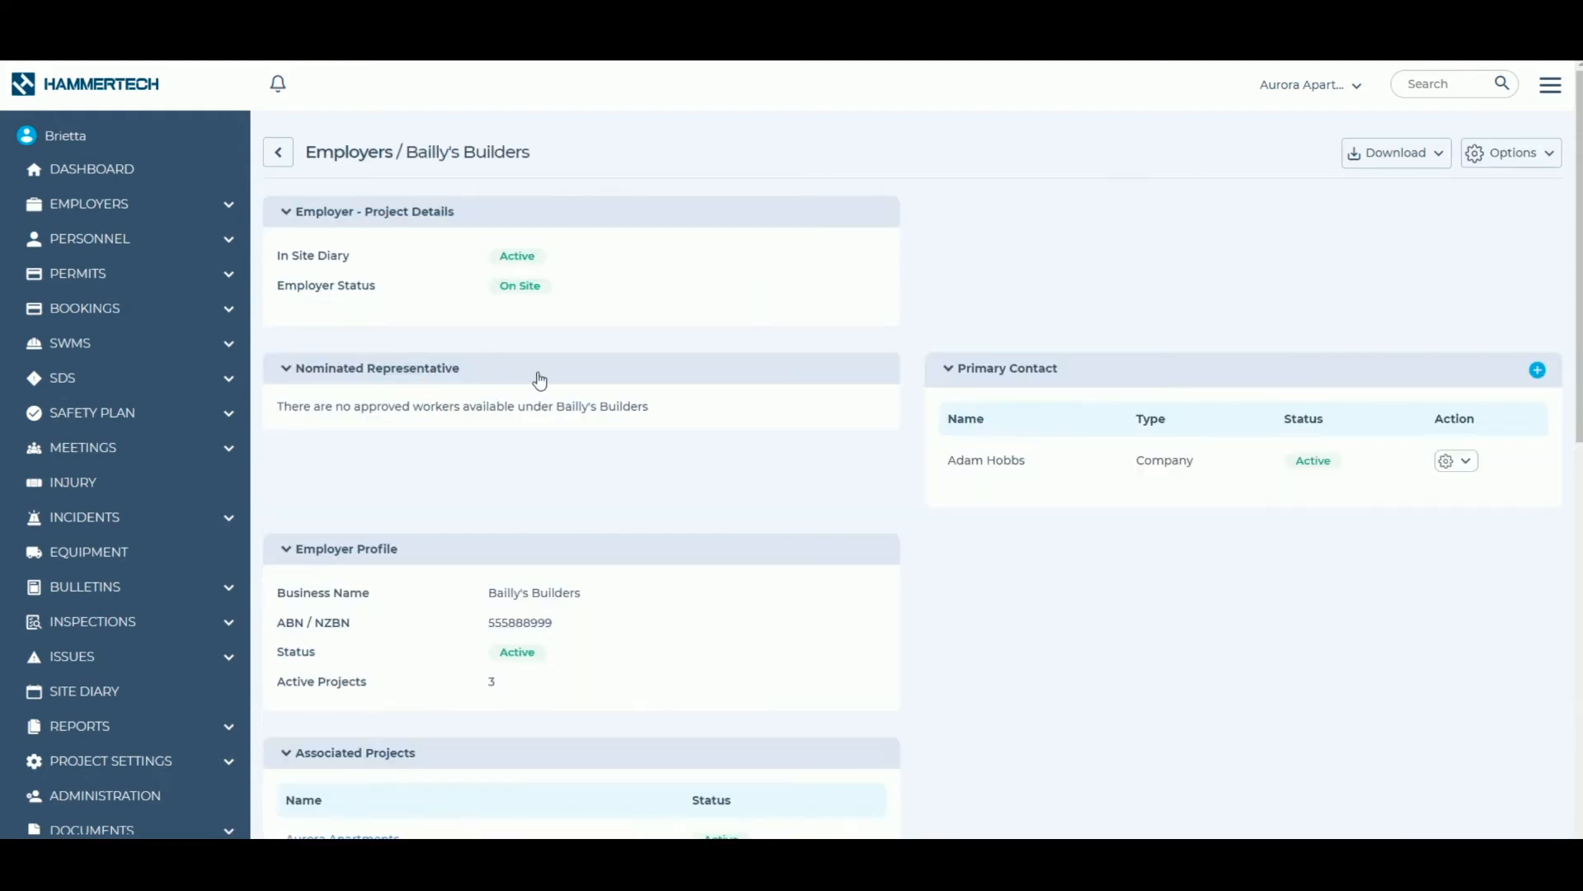
{"action": "left_click", "coordinate": [1536, 368]}
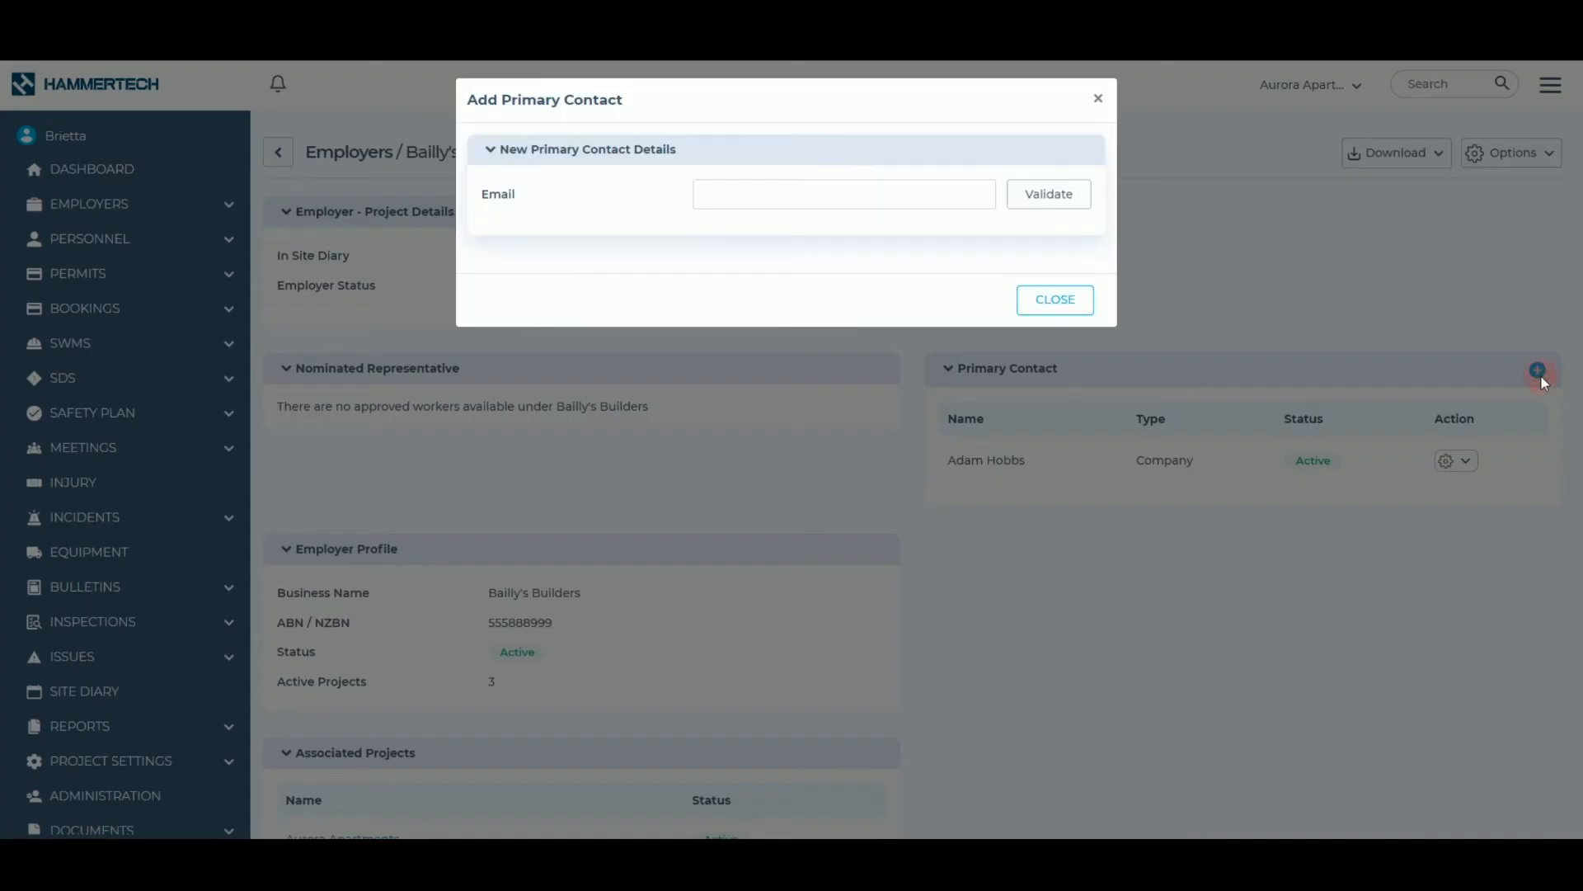
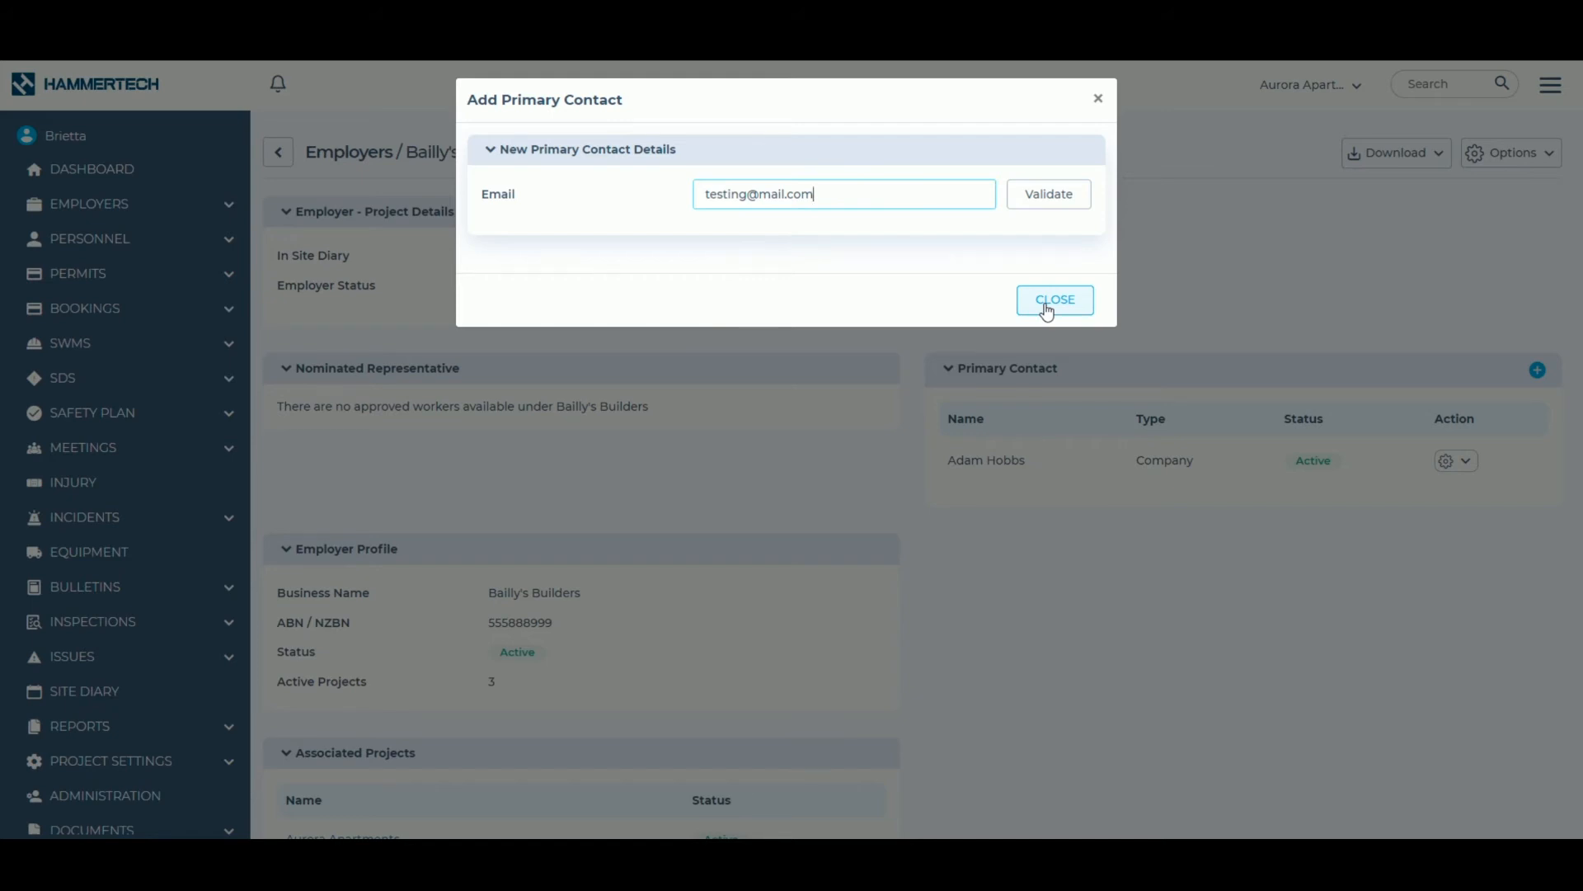
{"action": "left_click", "coordinate": [1054, 300]}
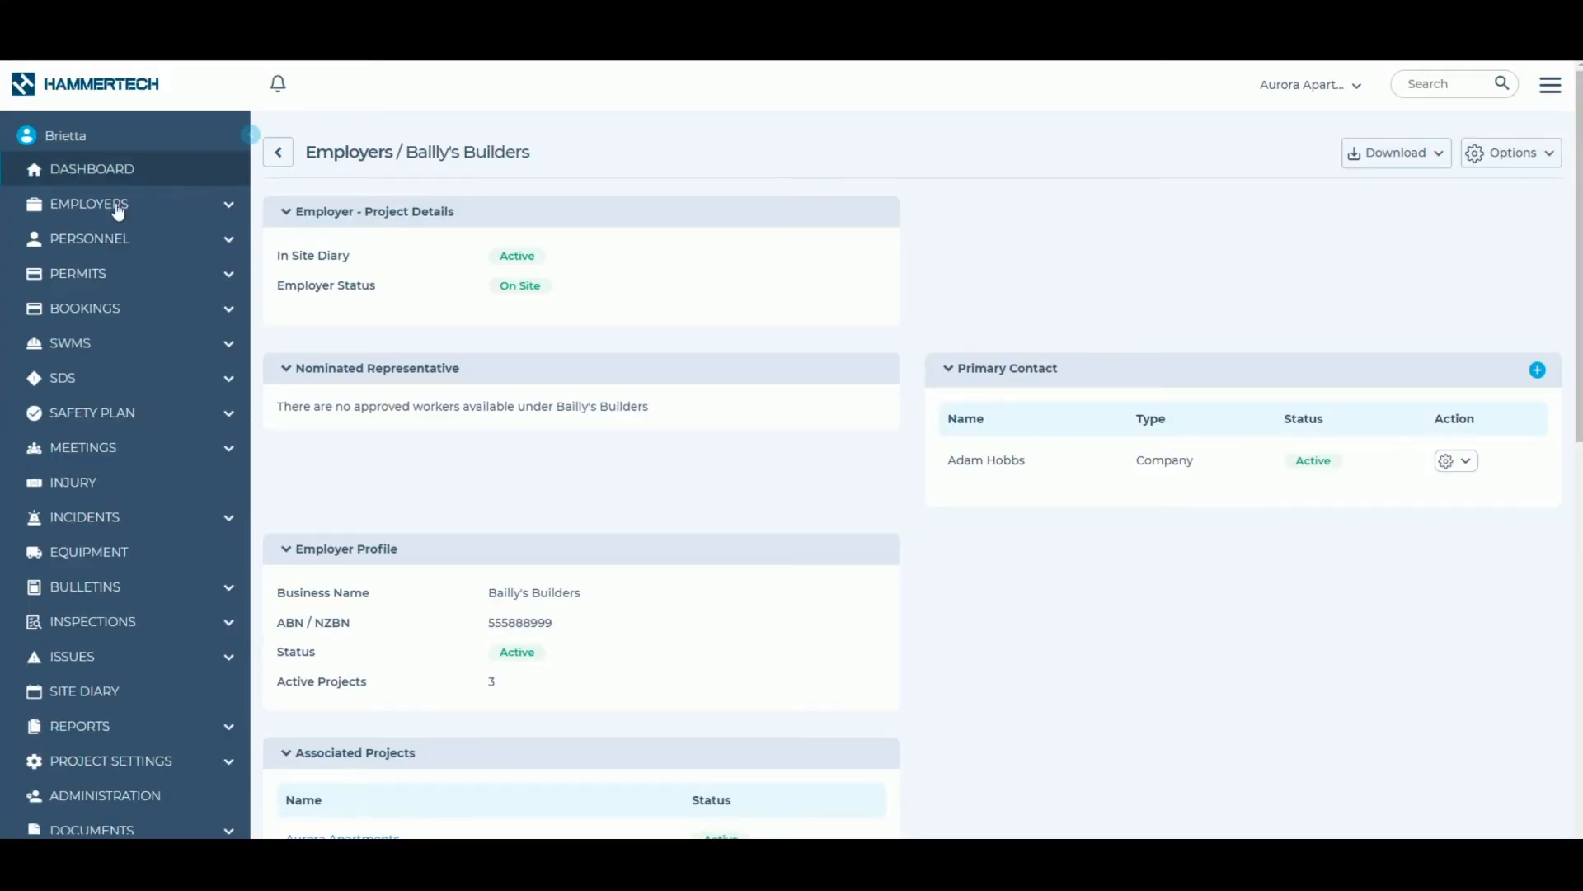
{"action": "left_click", "coordinate": [279, 152]}
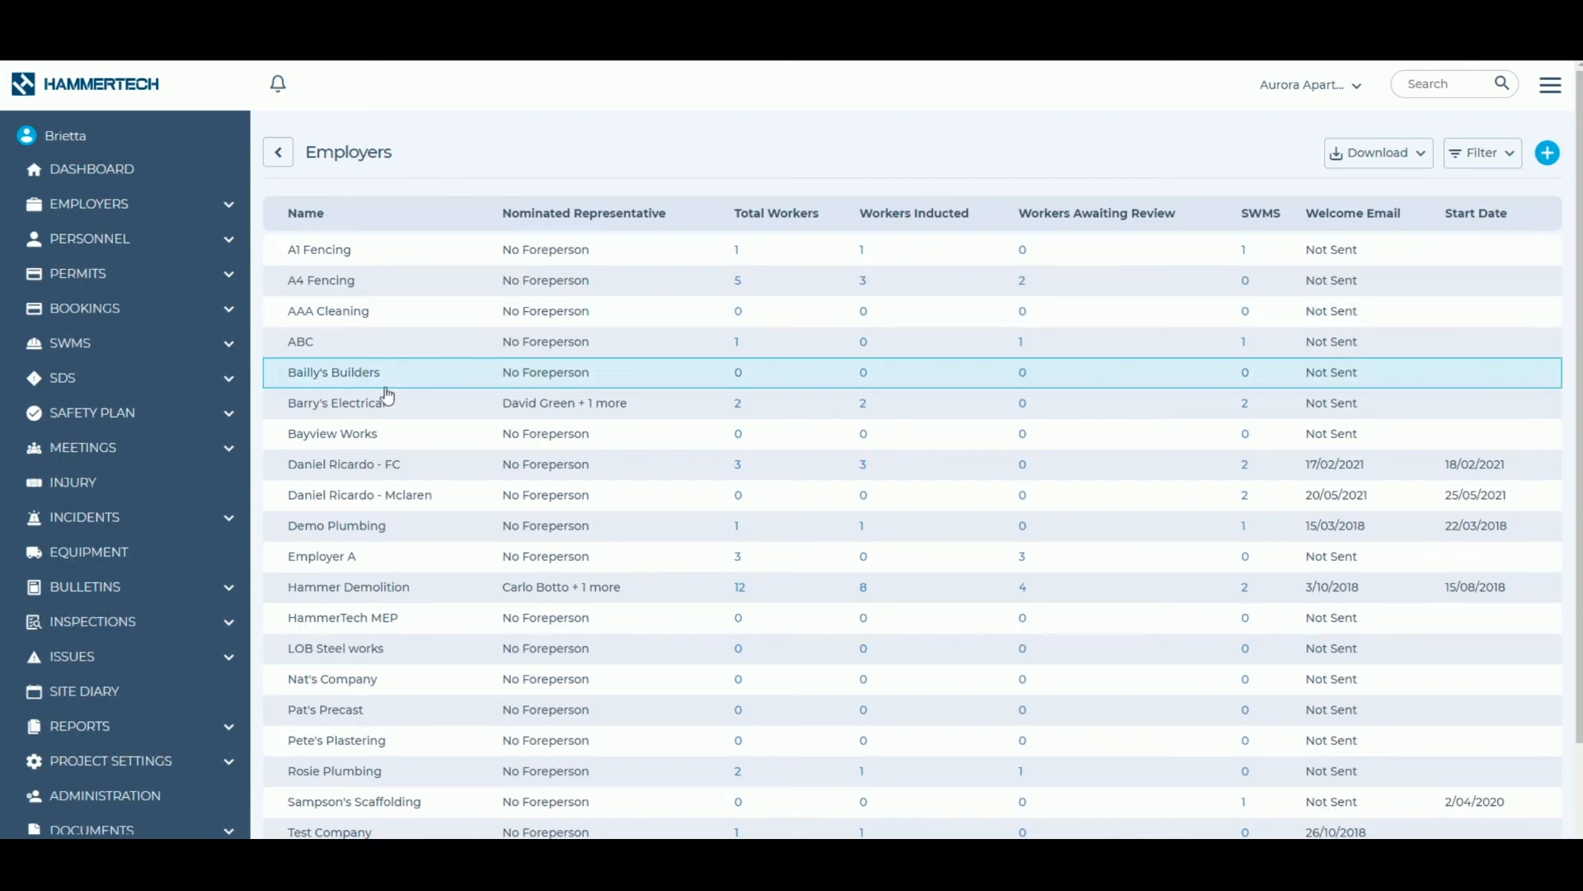
{"action": "left_click", "coordinate": [343, 463]}
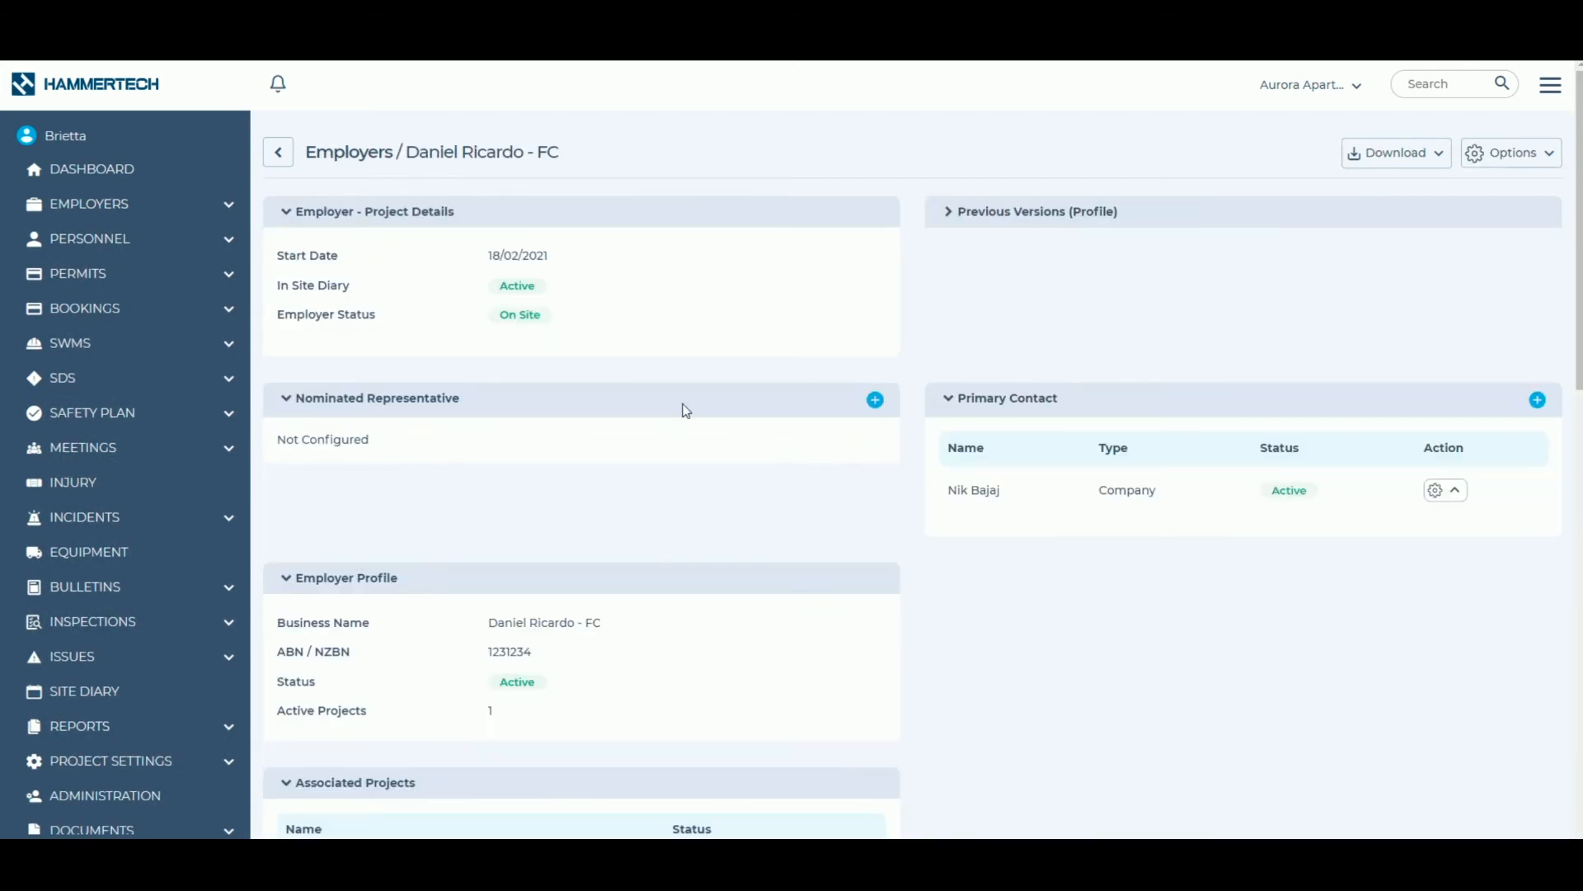
{"action": "left_click", "coordinate": [874, 400]}
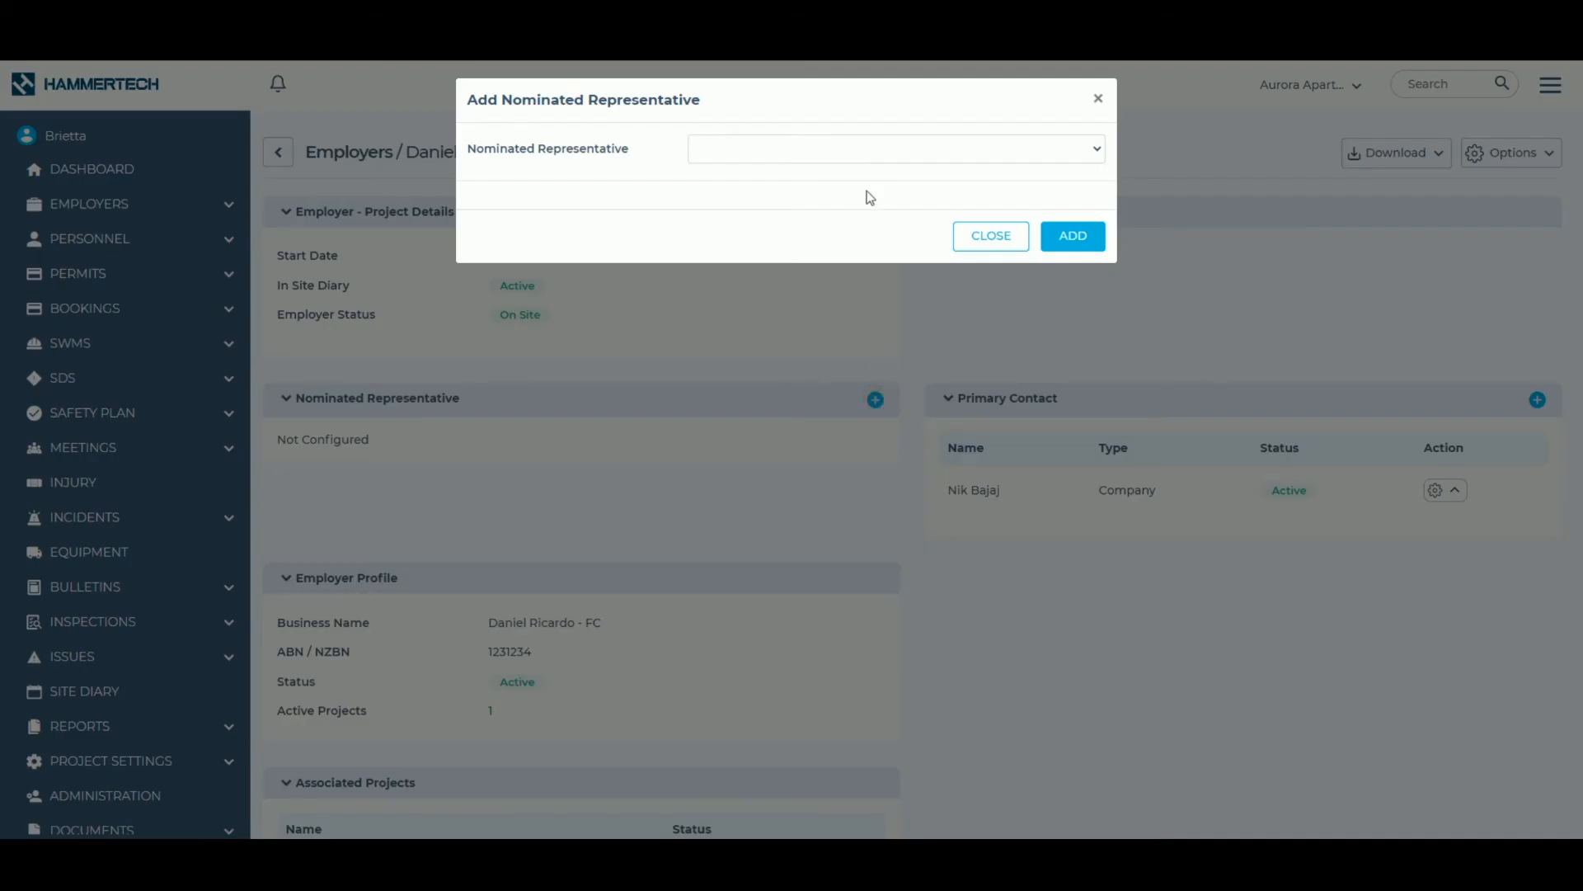
{"action": "left_click", "coordinate": [892, 149]}
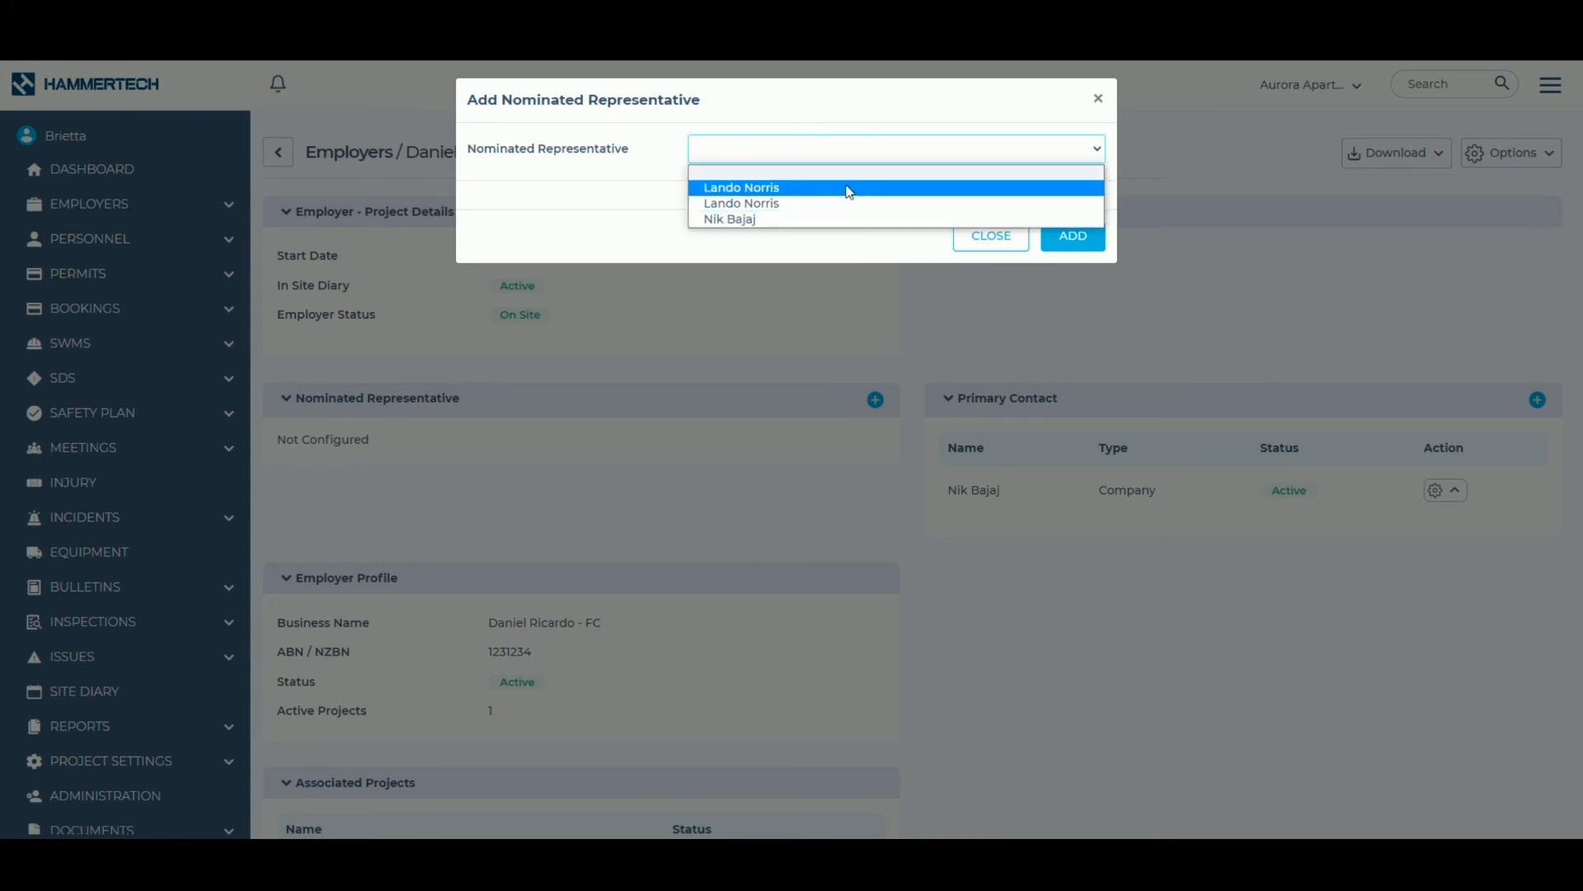
{"action": "left_click", "coordinate": [729, 220]}
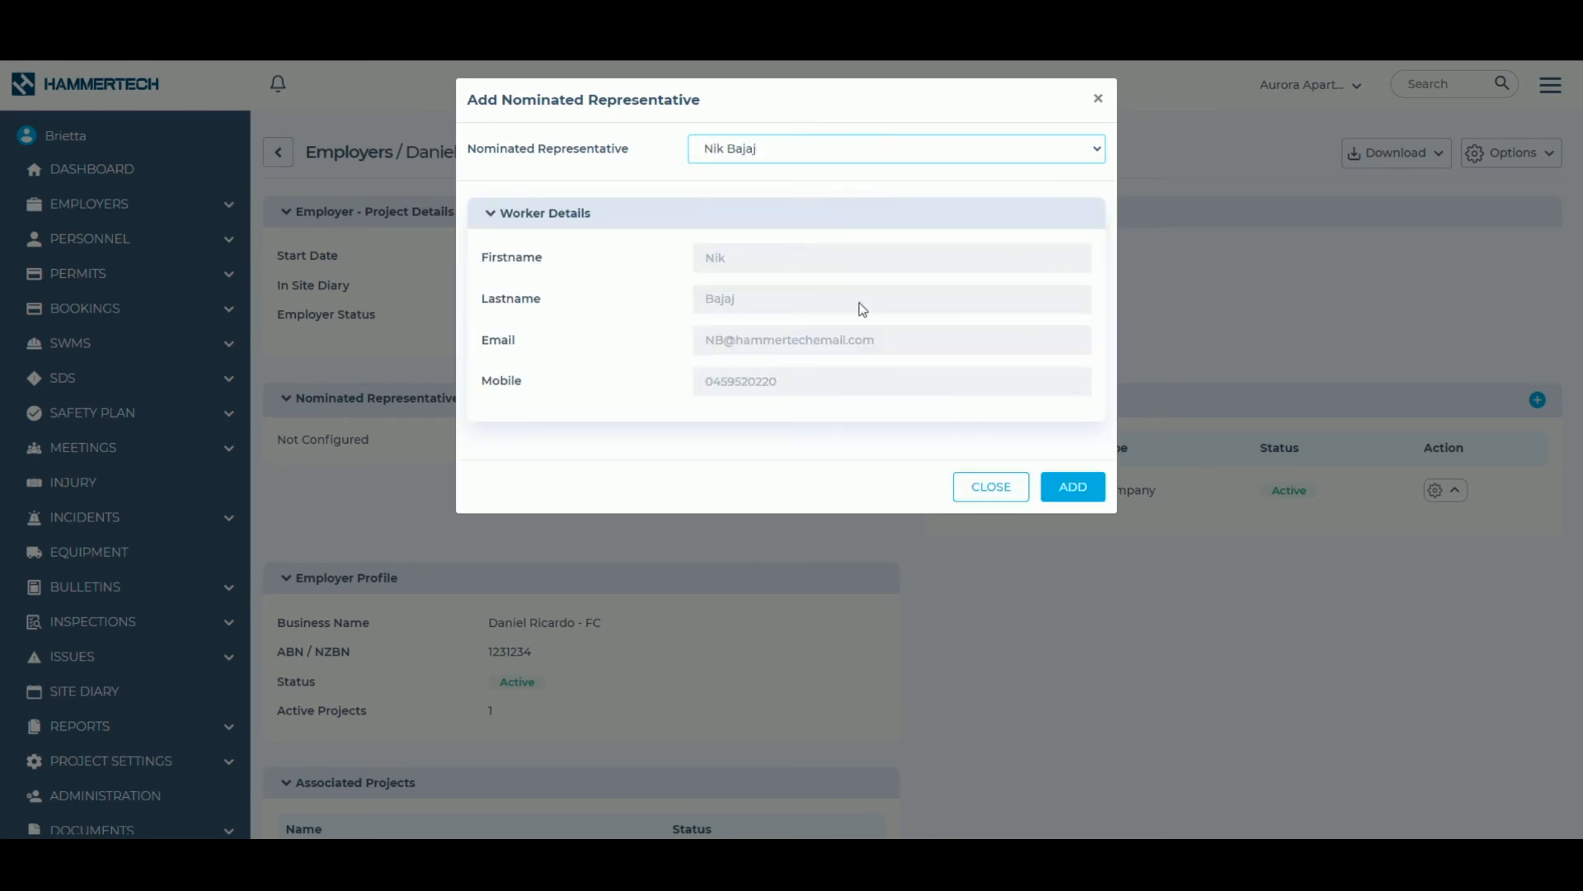
{"action": "left_click", "coordinate": [1072, 485]}
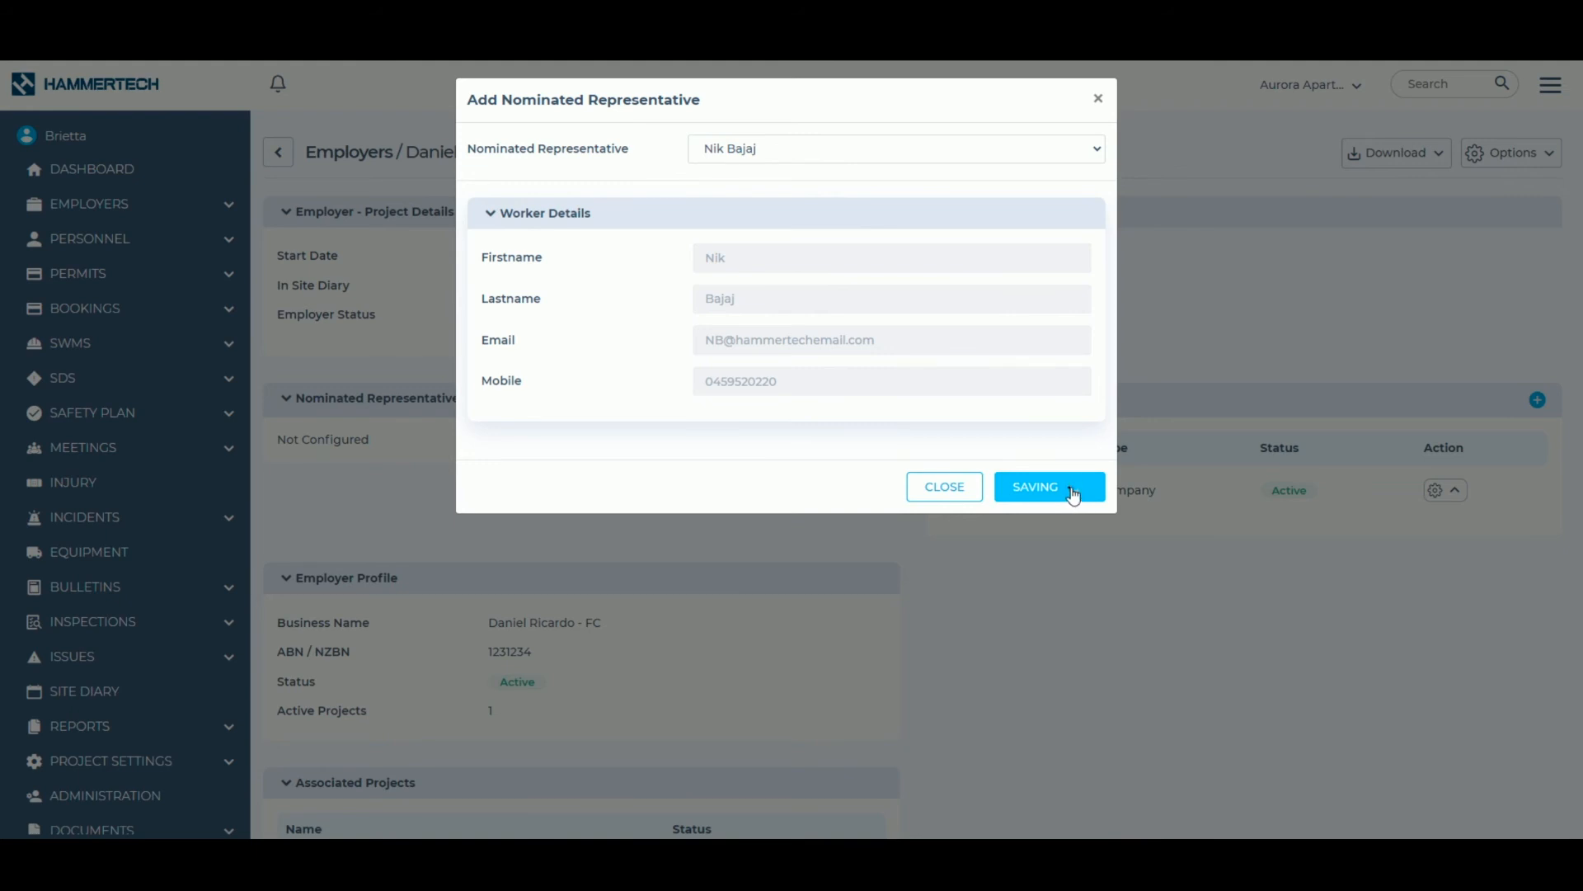
{"action": "left_click", "coordinate": [1048, 485]}
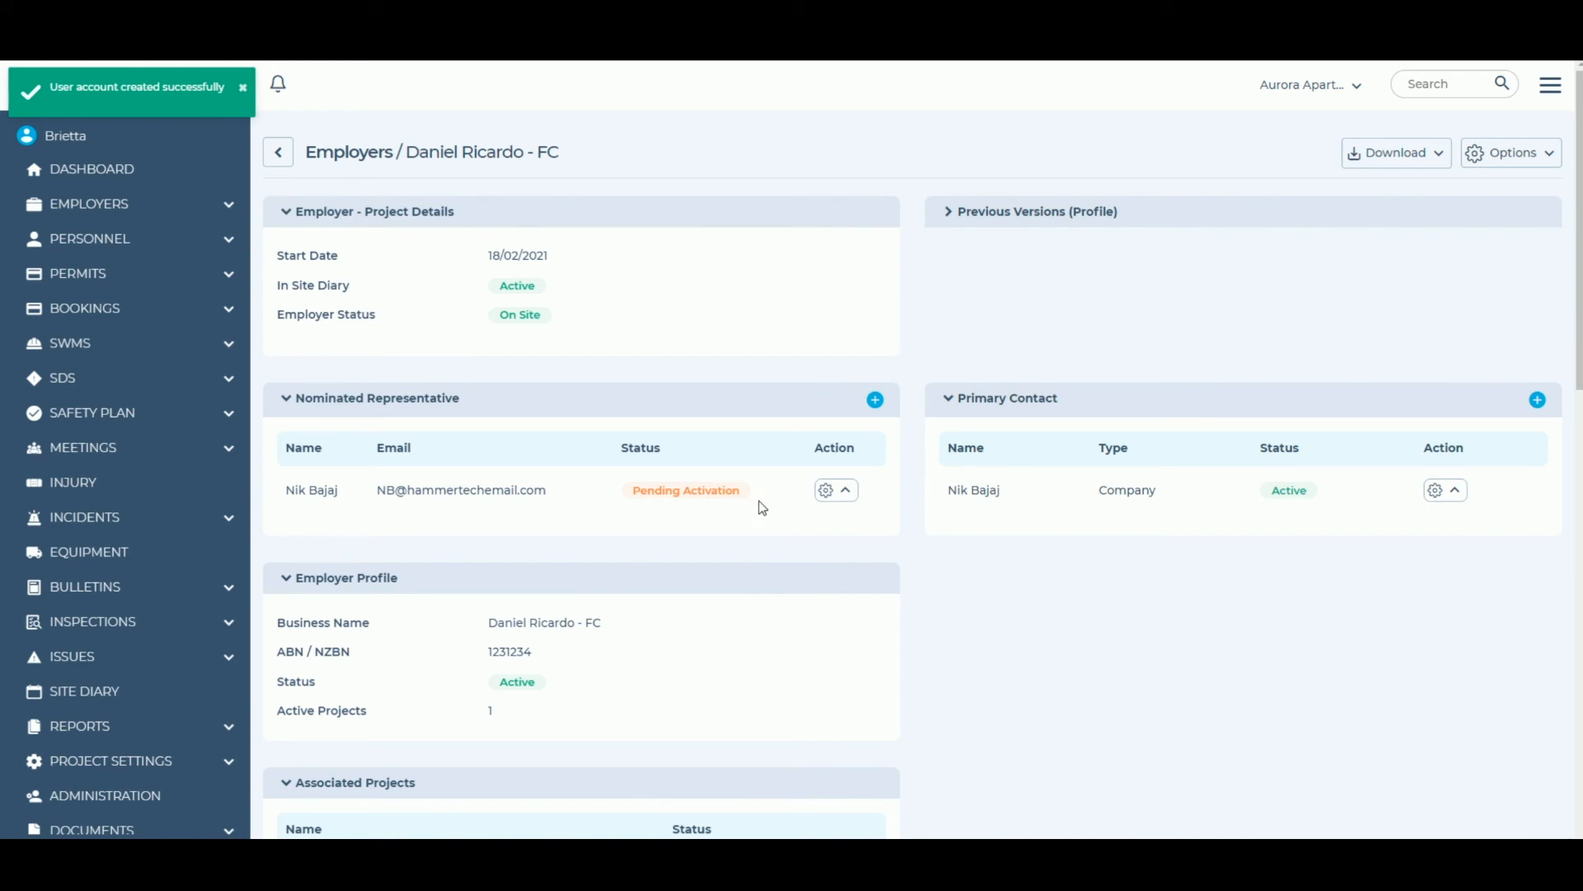
{"action": "mouse_move", "coordinate": [773, 486]}
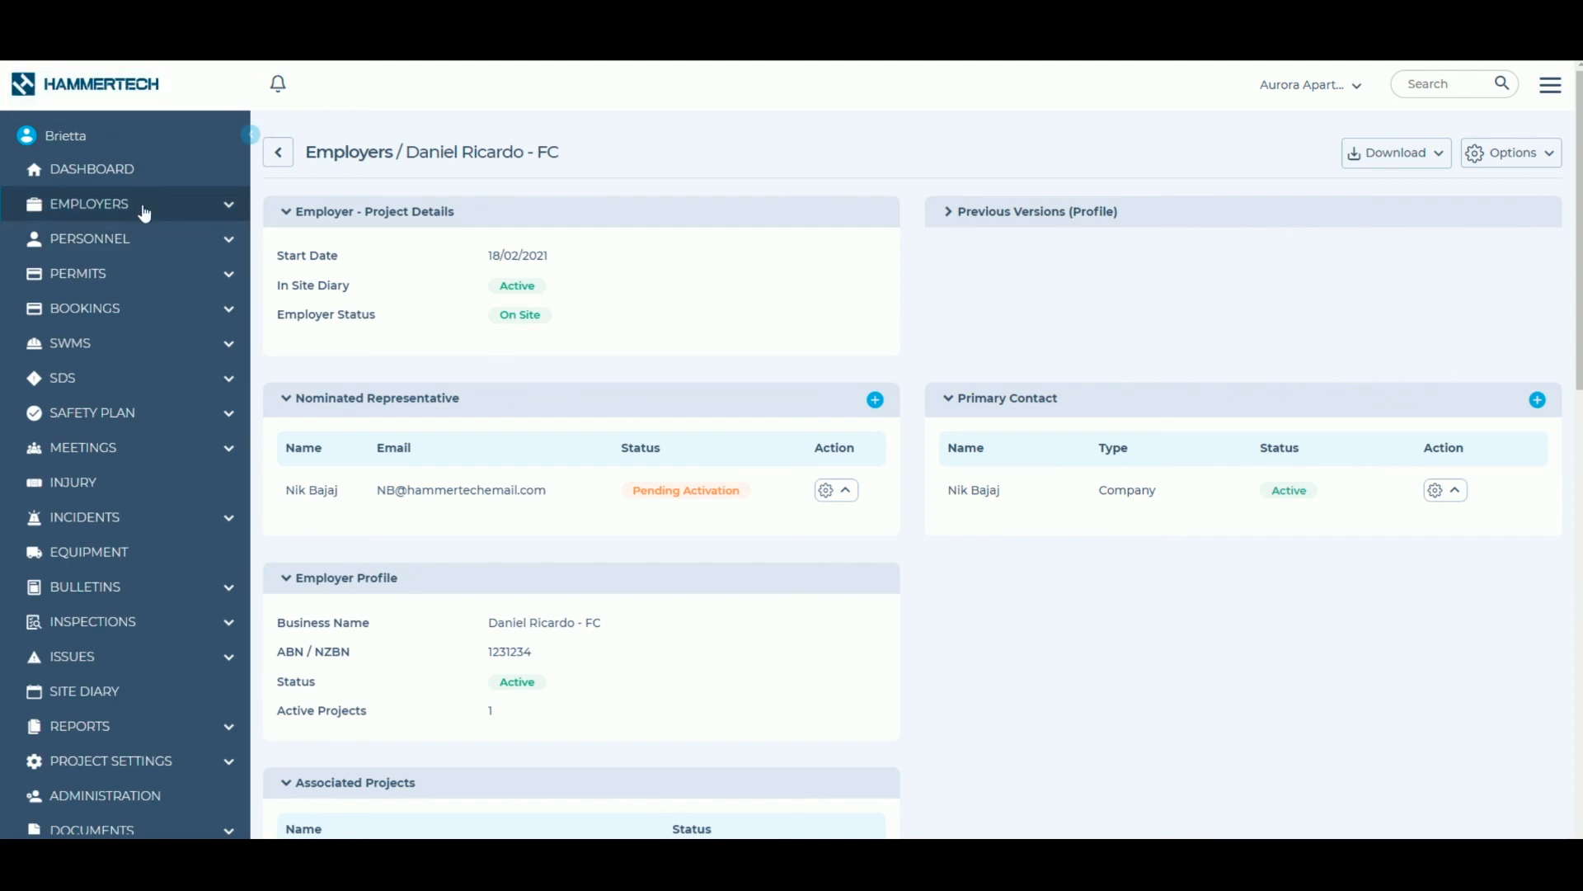
{"action": "left_click", "coordinate": [278, 152]}
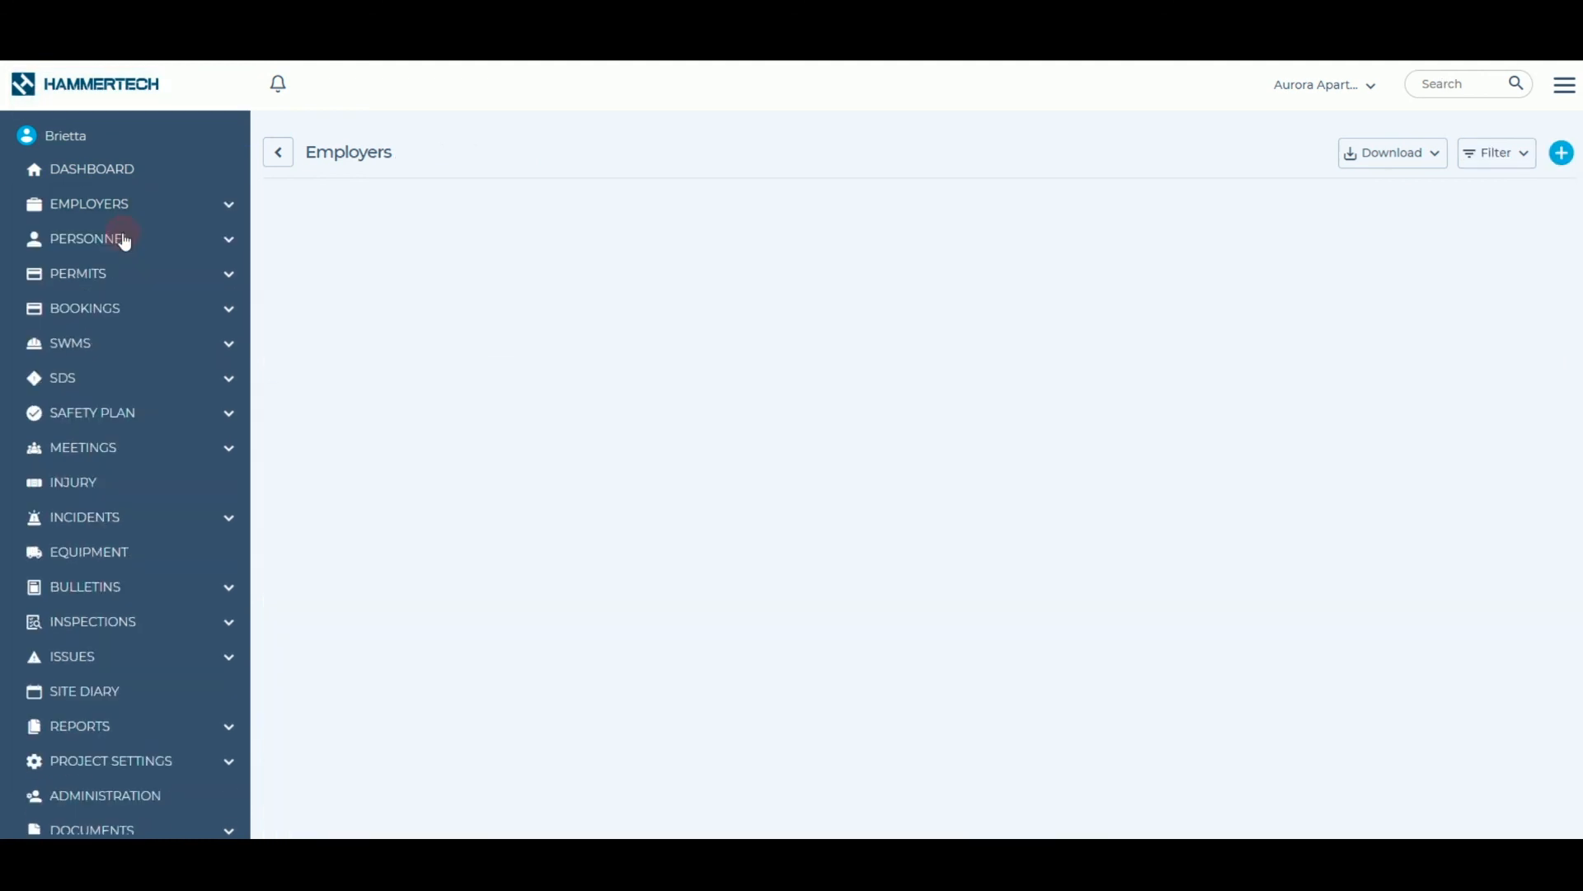